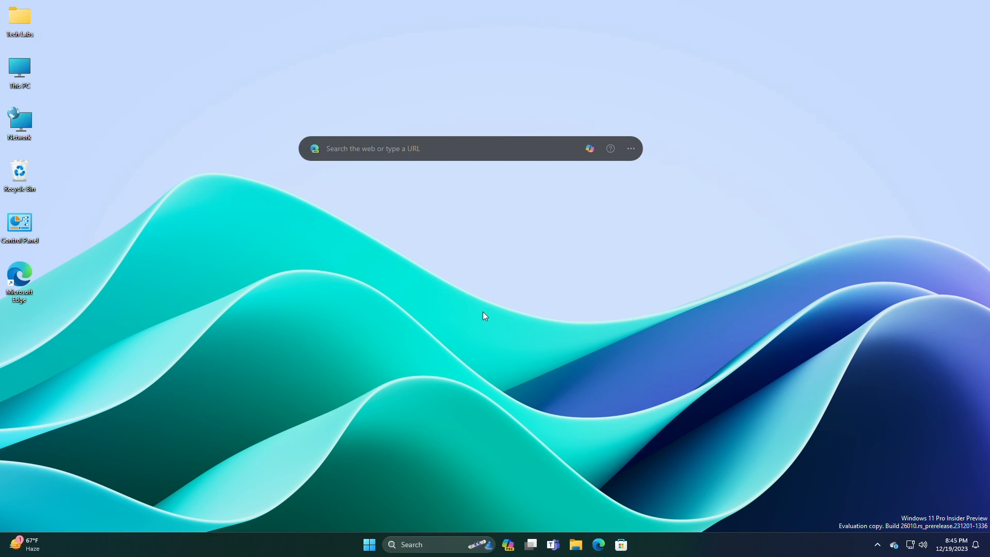
# Open the Wubuntu free edition download page.
pyautogui.click(597, 544)
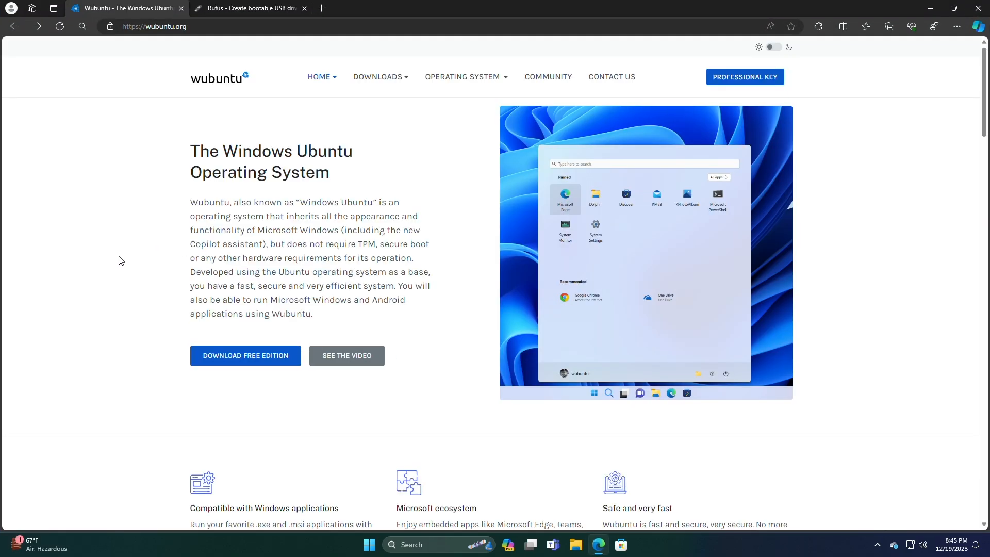
pyautogui.click(245, 355)
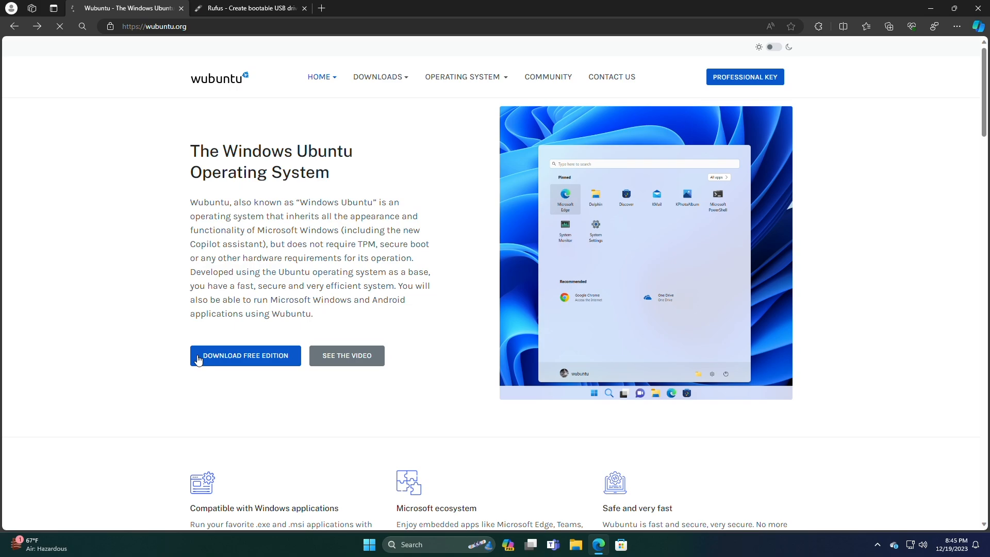
pyautogui.click(245, 355)
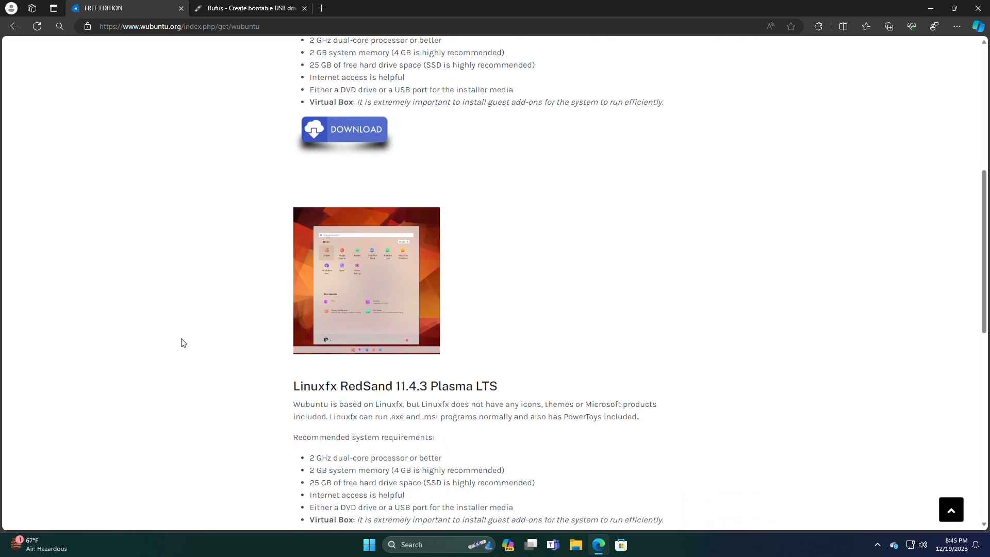
pyautogui.scroll(-3)
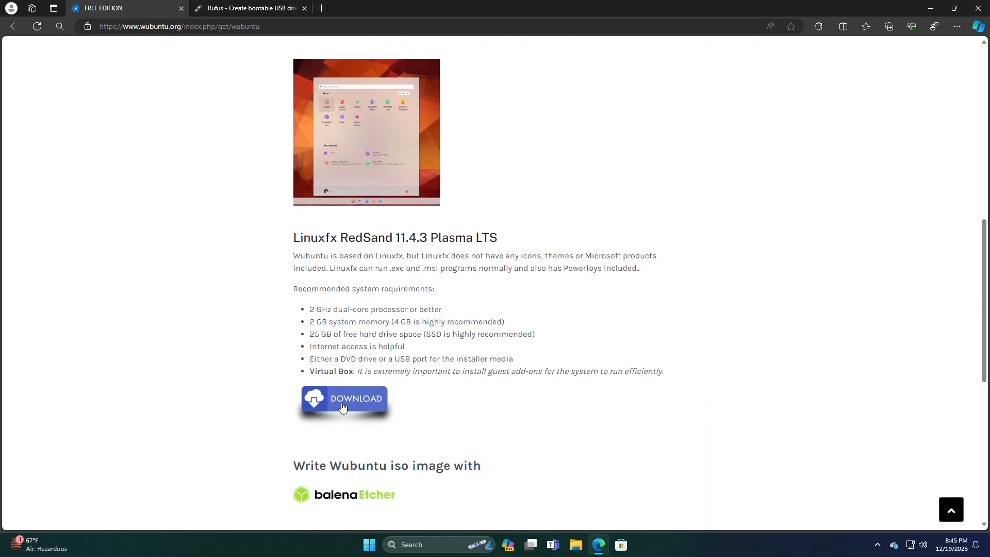
# Start the Linuxfx RedSand 11.4.3 ISO download from SourceForge and bring up the Rufus site.
pyautogui.click(343, 397)
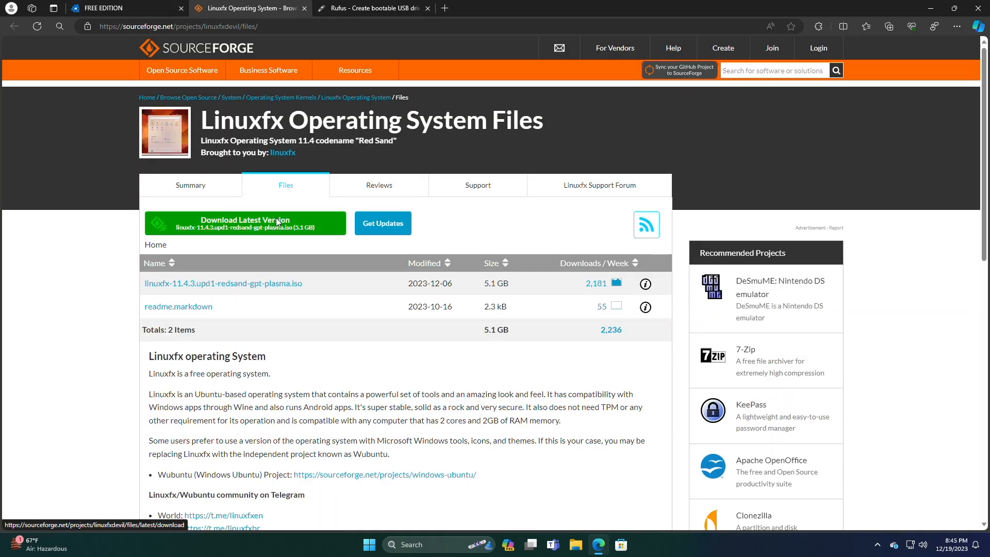
pyautogui.click(245, 223)
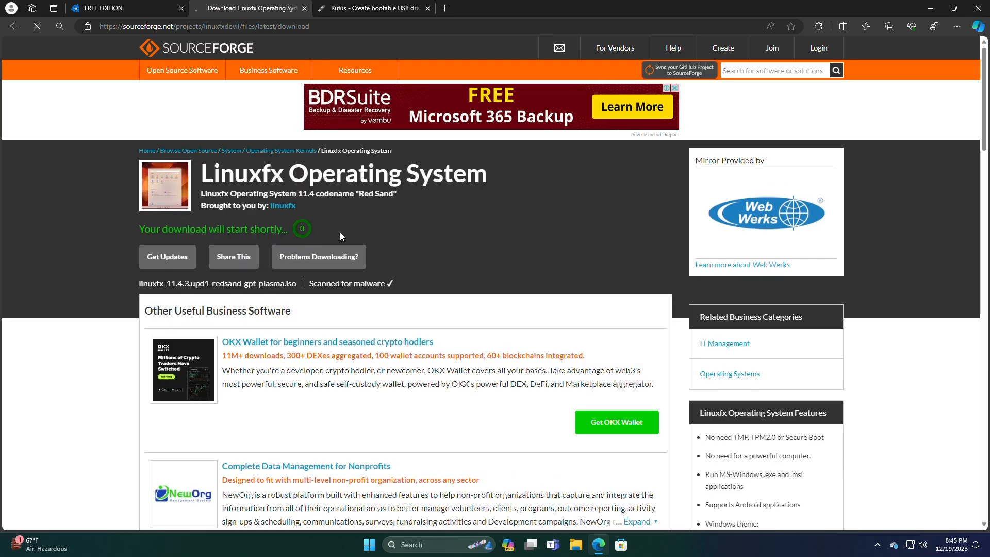
pyautogui.click(888, 26)
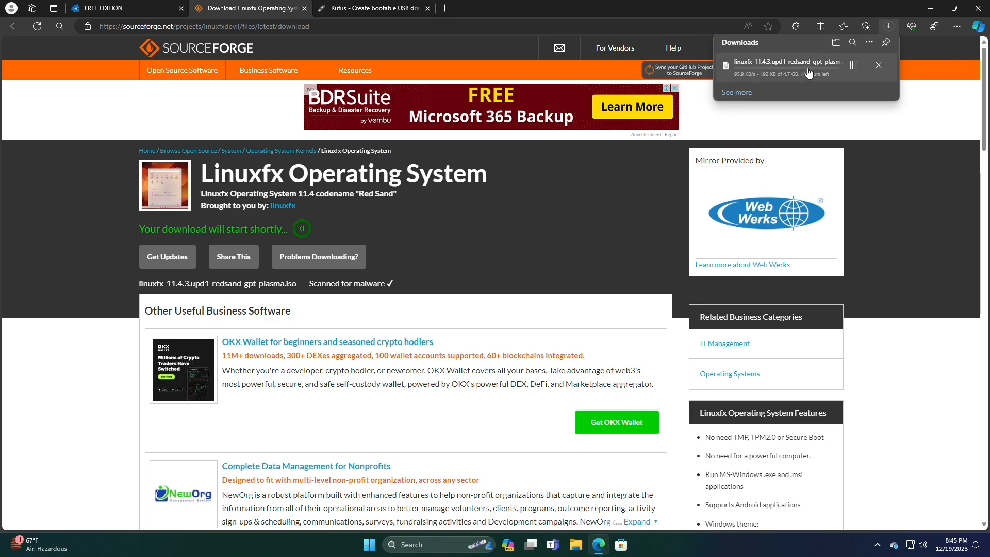
pyautogui.click(372, 8)
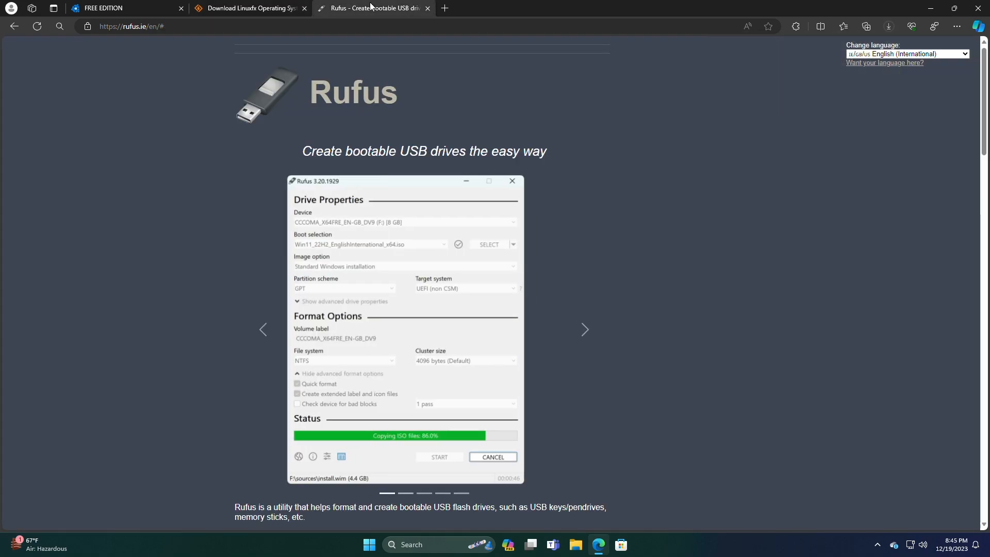
# Download rufus-4.3.exe from the Download section of rufus.ie.
pyautogui.scroll(-3)
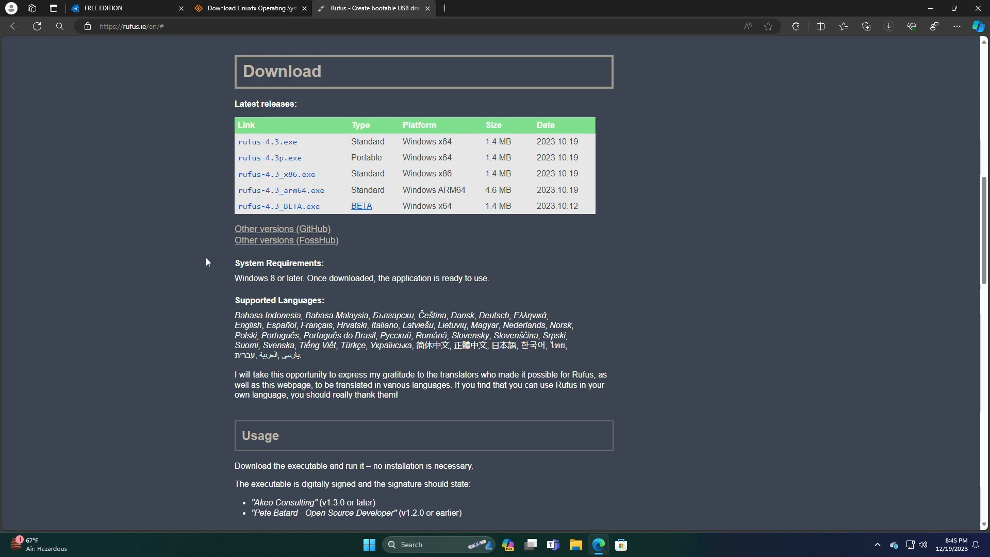
pyautogui.moveTo(292, 150)
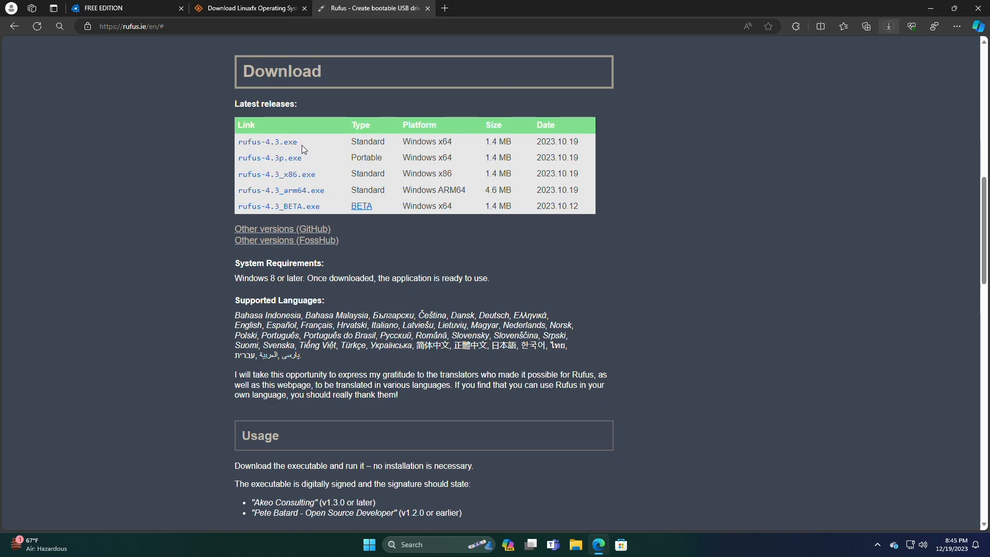
pyautogui.click(888, 25)
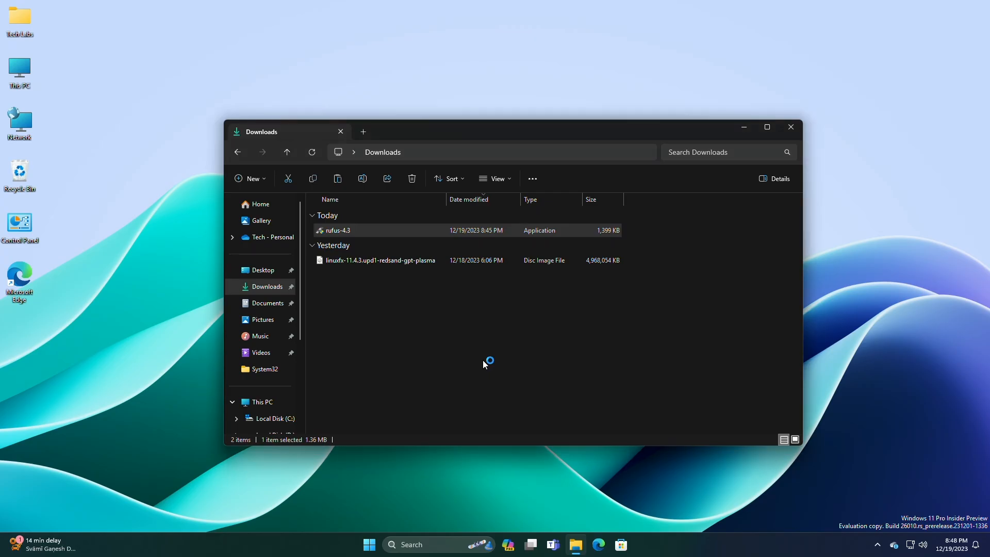
# Launch Rufus 4.3, list USB hard drives, and select the Linuxfx ISO.
pyautogui.doubleClick(337, 230)
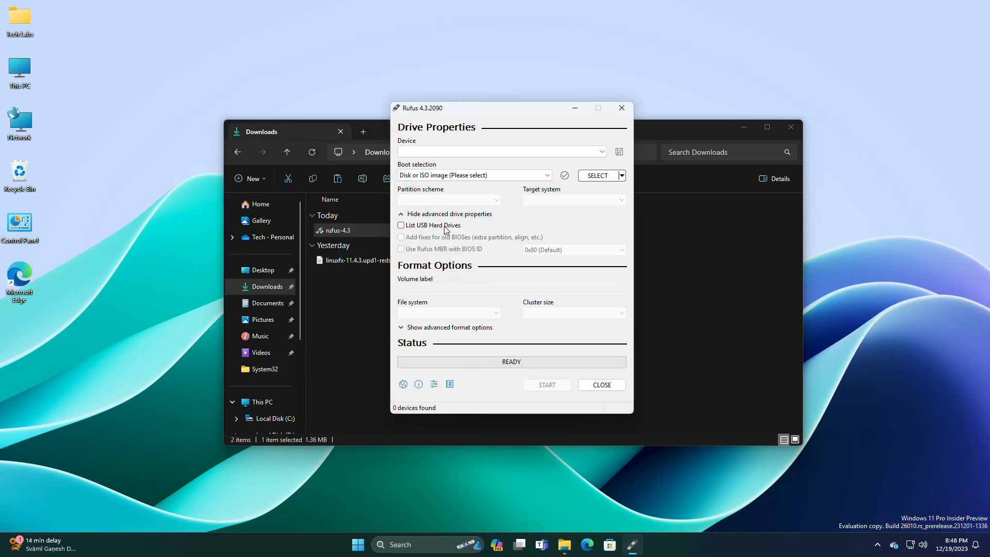
pyautogui.click(401, 225)
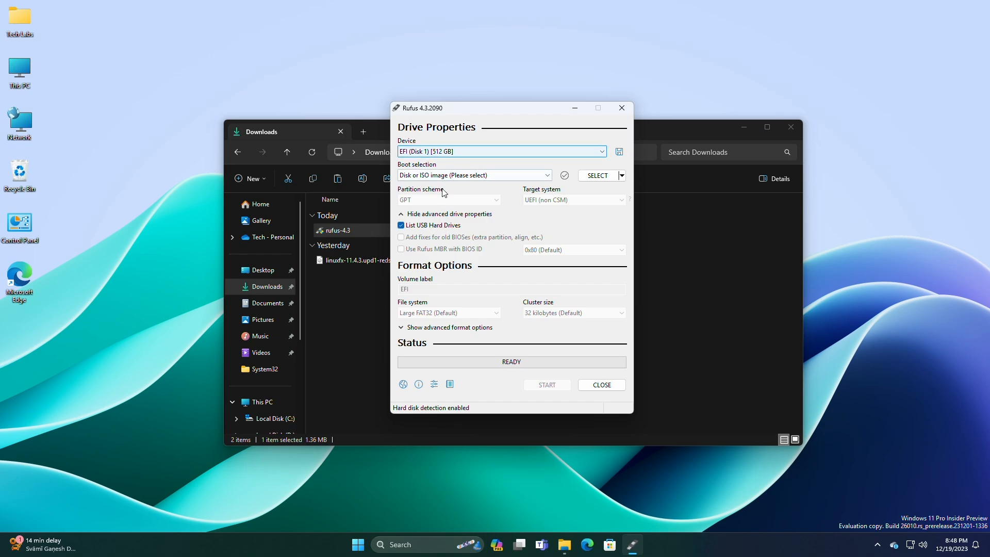
pyautogui.click(596, 175)
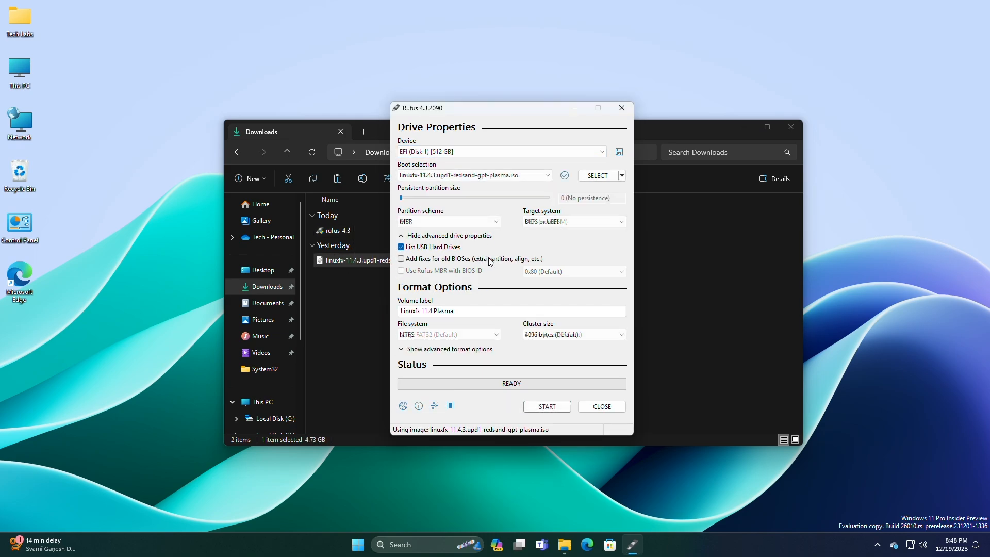
# Set the partition scheme to GPT and write the image in ISO image mode.
pyautogui.click(447, 222)
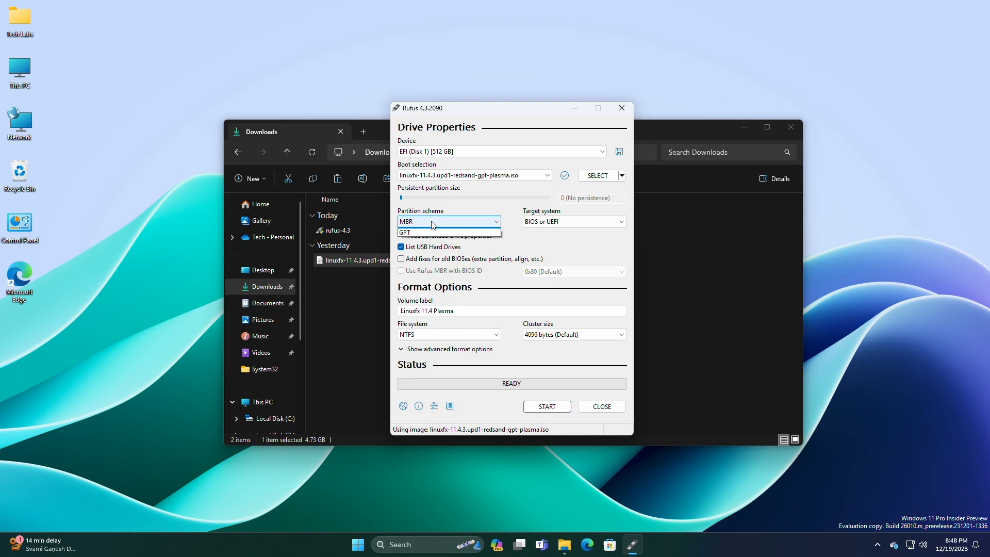
pyautogui.moveTo(433, 240)
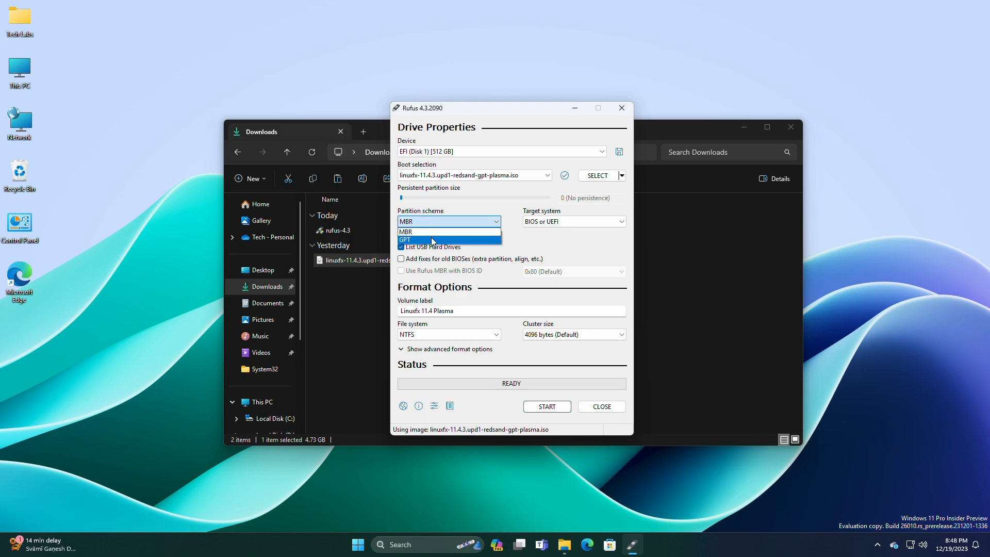
pyautogui.click(405, 239)
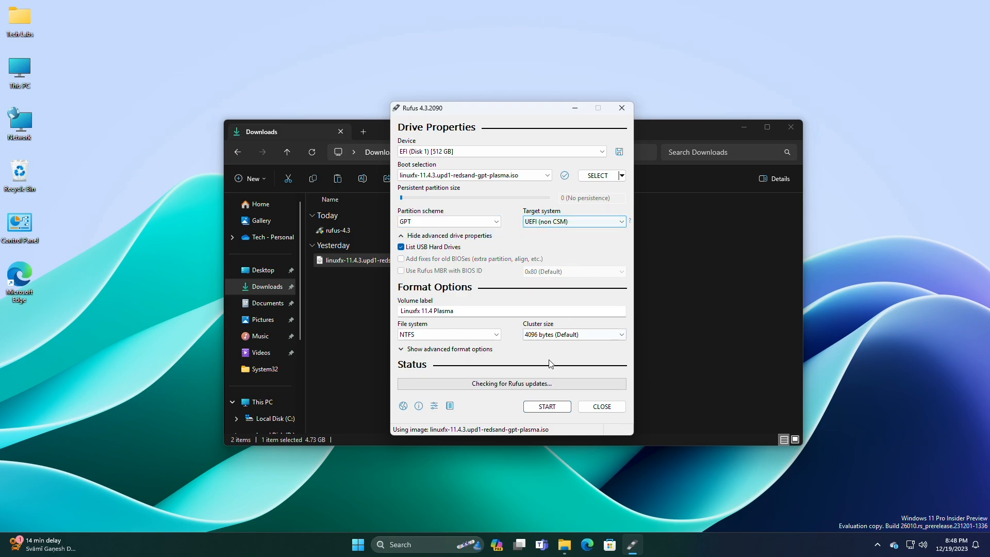
pyautogui.click(546, 405)
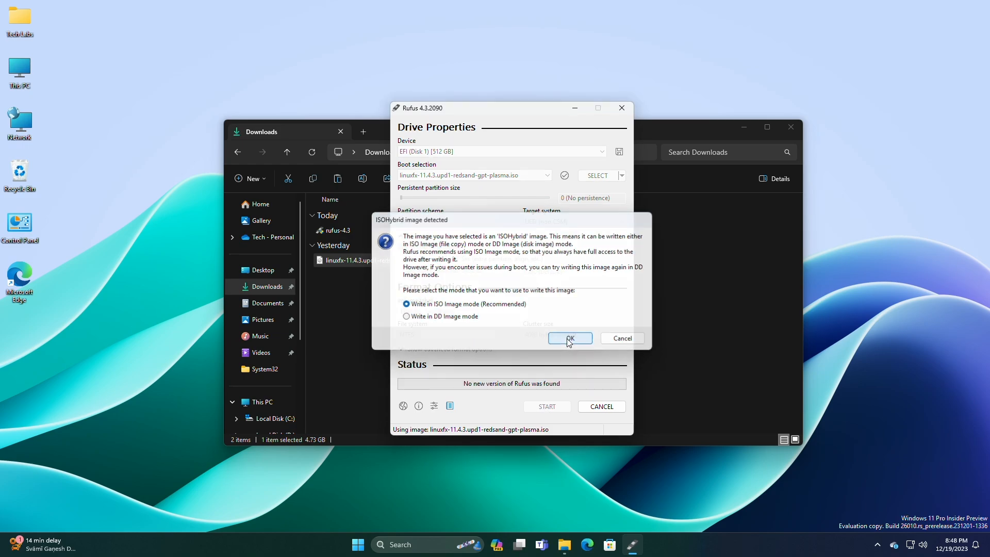
pyautogui.click(567, 338)
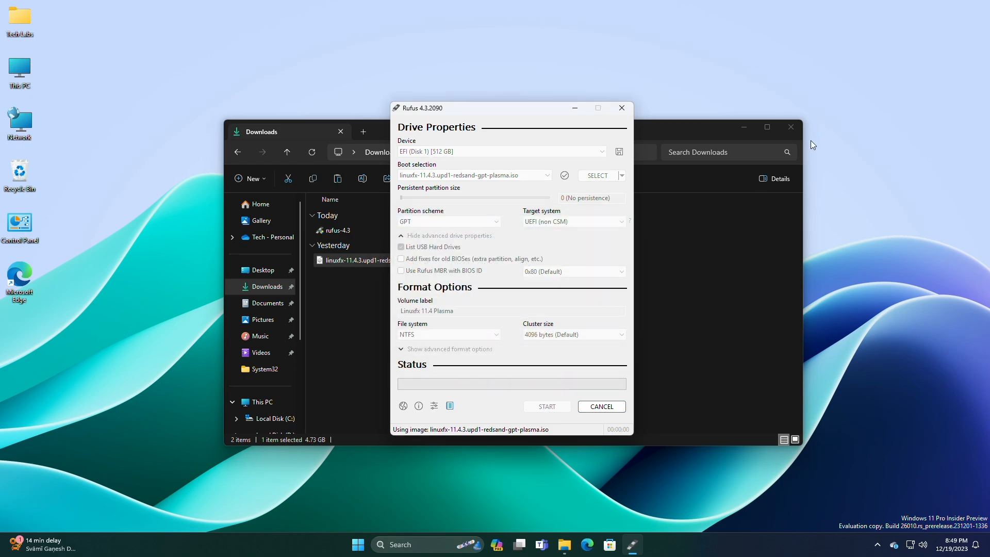
pyautogui.click(546, 405)
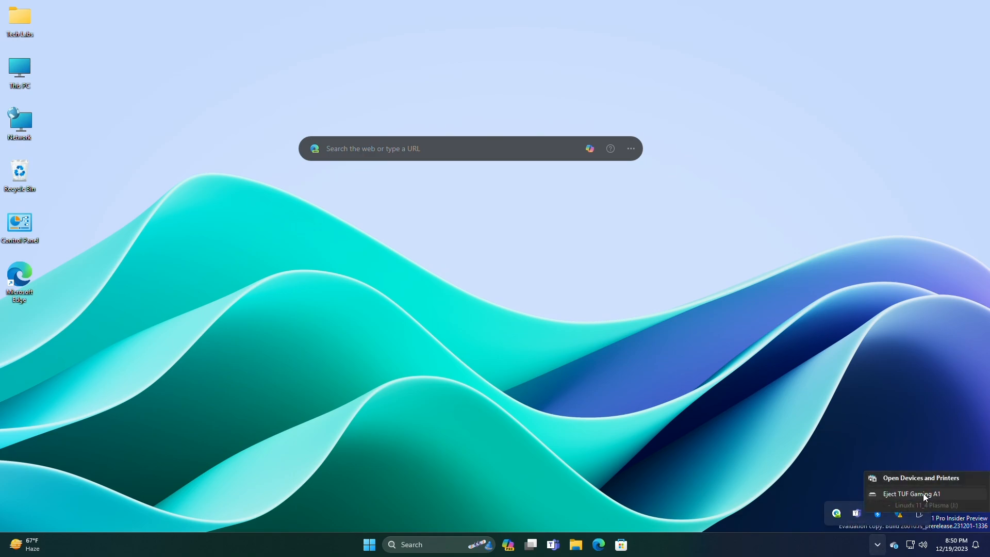
# Eject the TUF Gaming A1 drive and boot Linuxfx 11.4 from the GRUB menu.
pyautogui.click(503, 356)
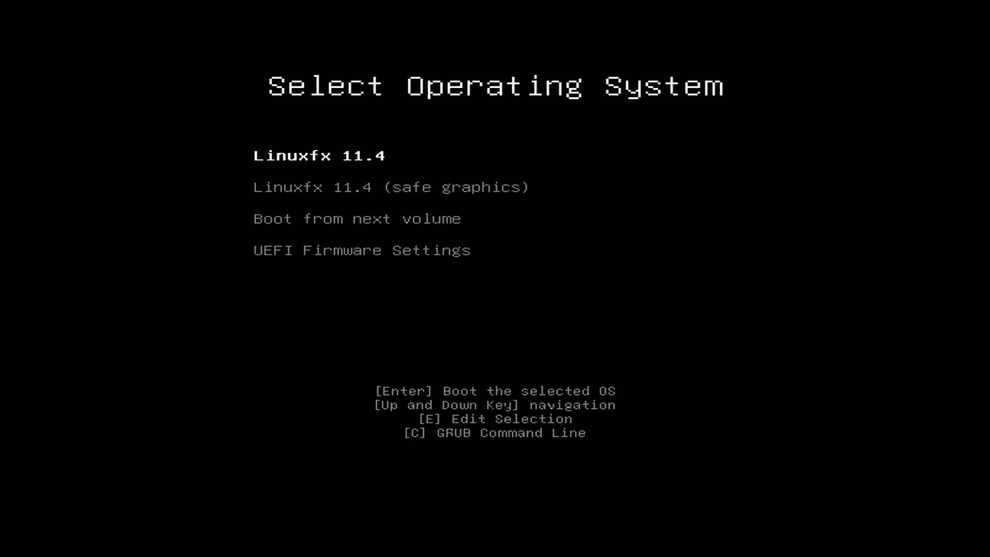
pyautogui.press('Return')
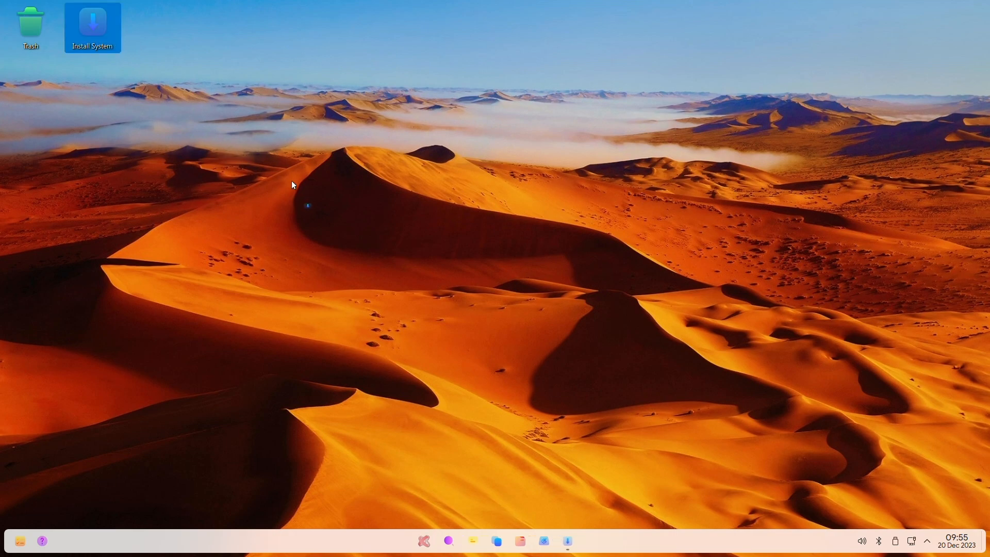
# Run the installer with American English, New York time, US keyboard, and Erase disk.
pyautogui.doubleClick(93, 27)
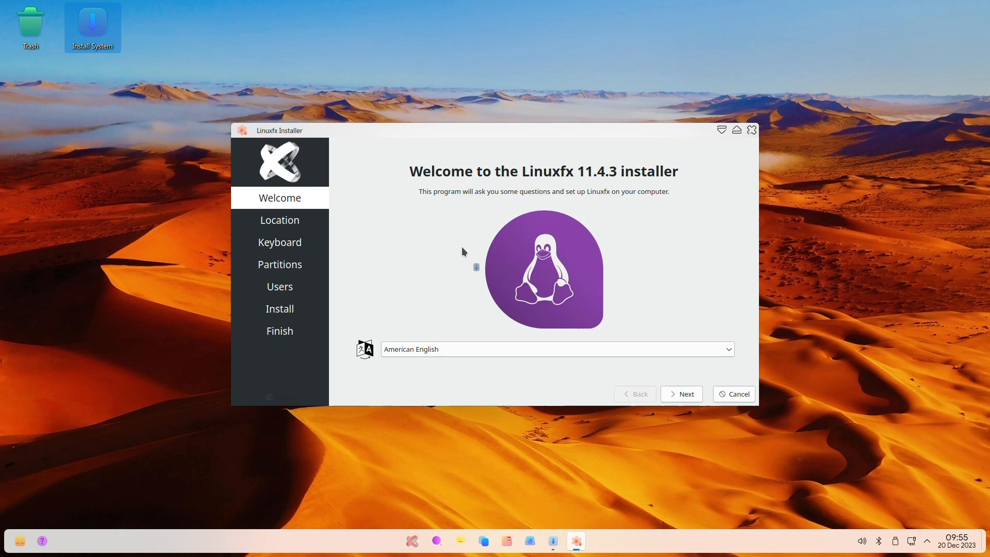
pyautogui.moveTo(458, 258)
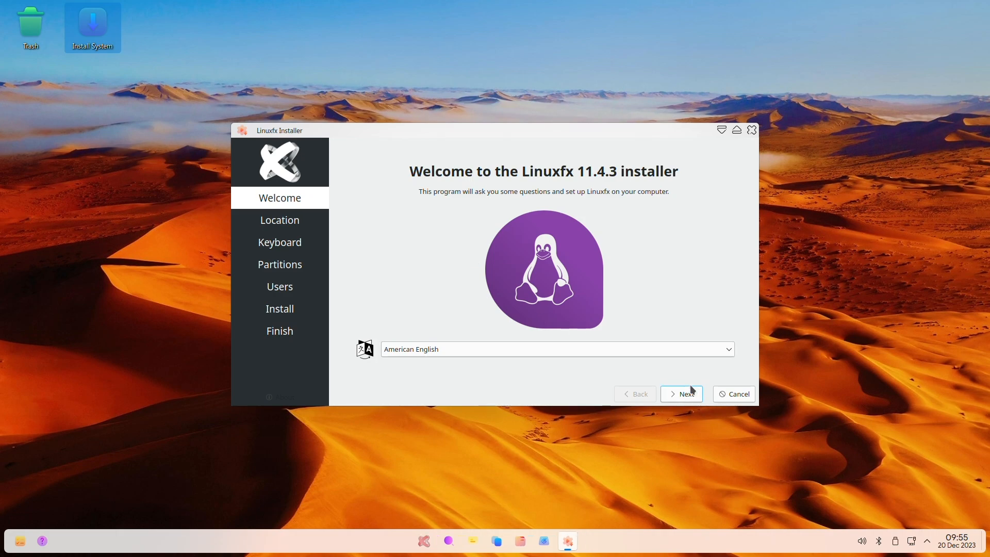
pyautogui.click(681, 393)
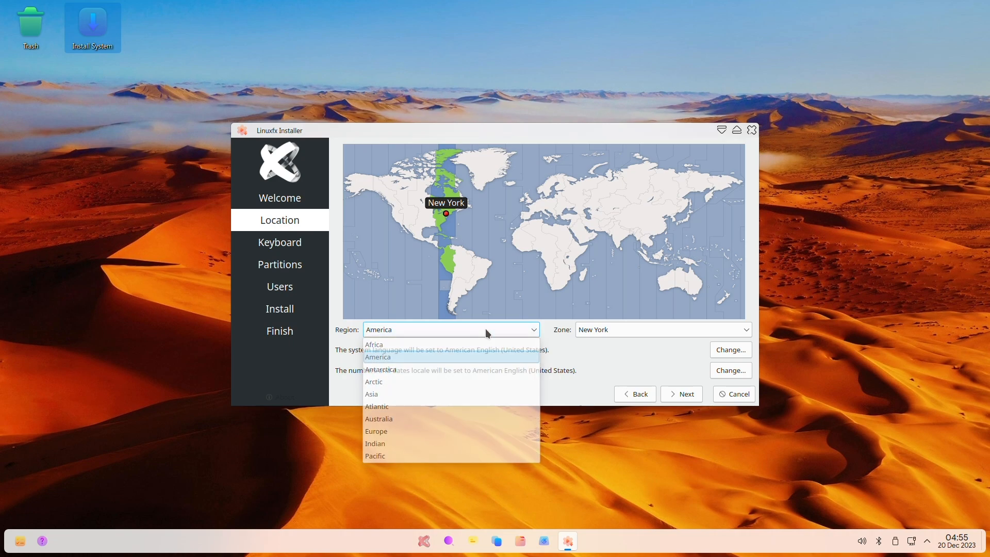
pyautogui.click(377, 356)
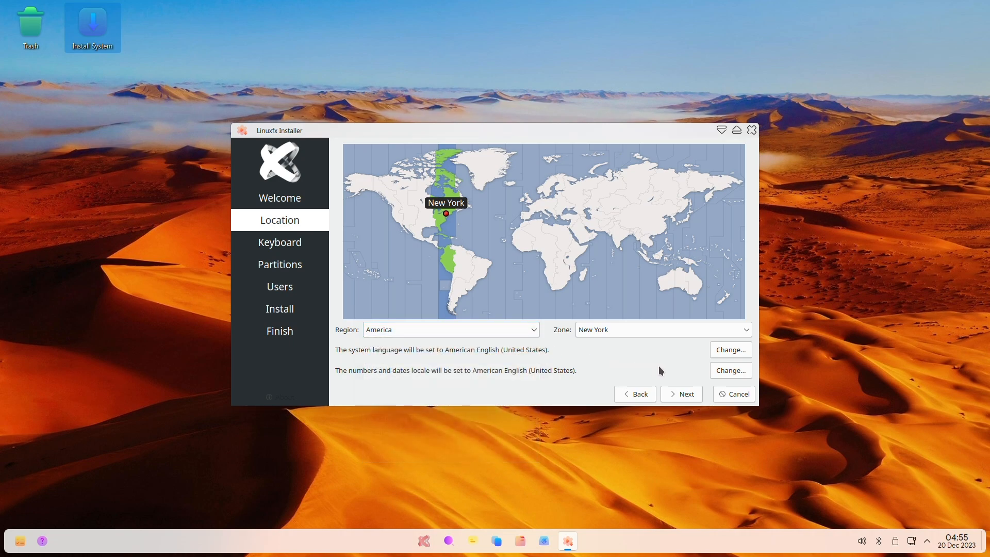
pyautogui.click(680, 393)
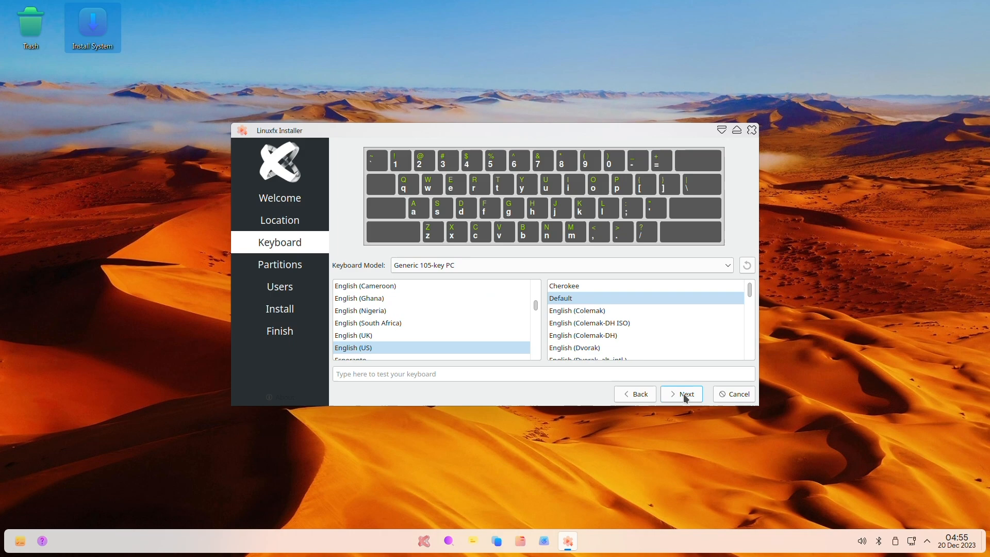
pyautogui.click(680, 394)
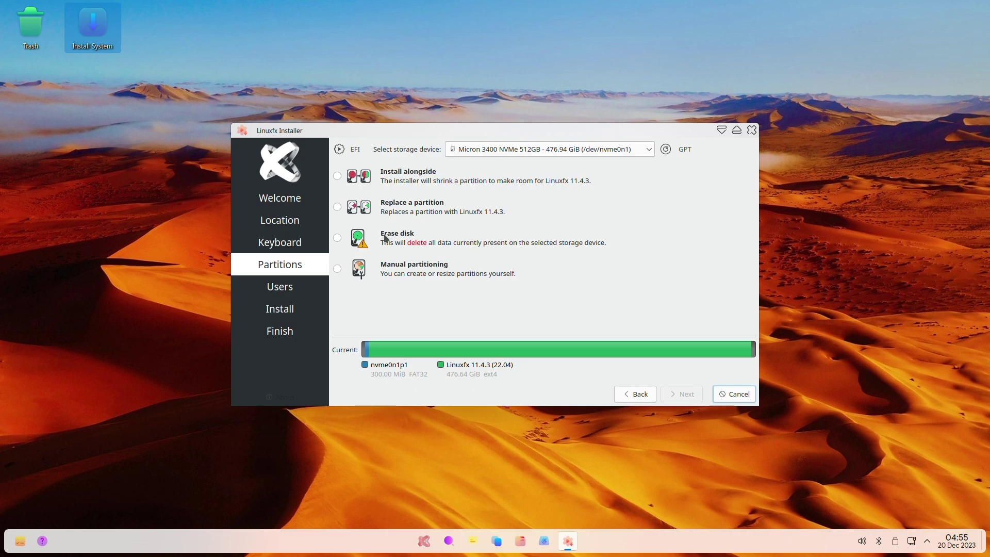
pyautogui.click(337, 237)
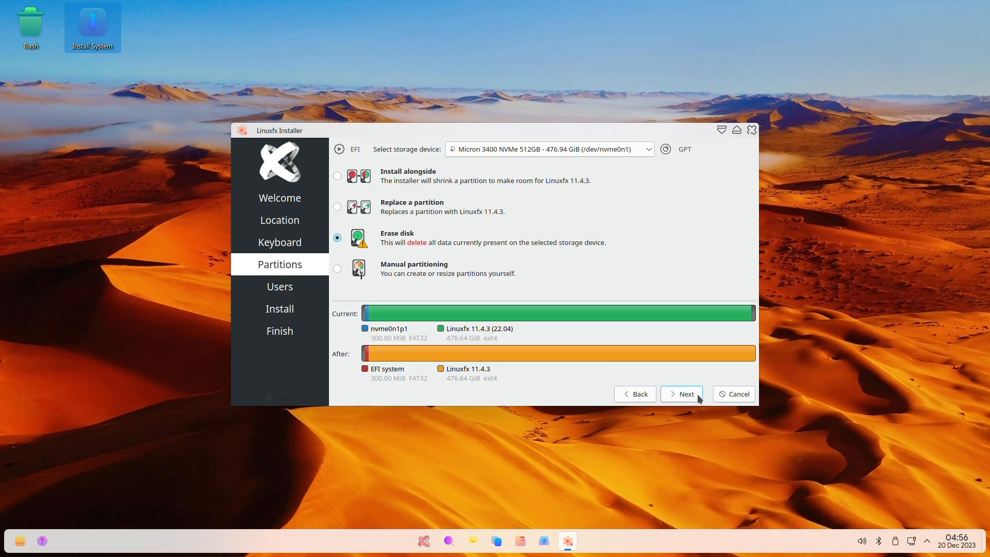
pyautogui.click(681, 394)
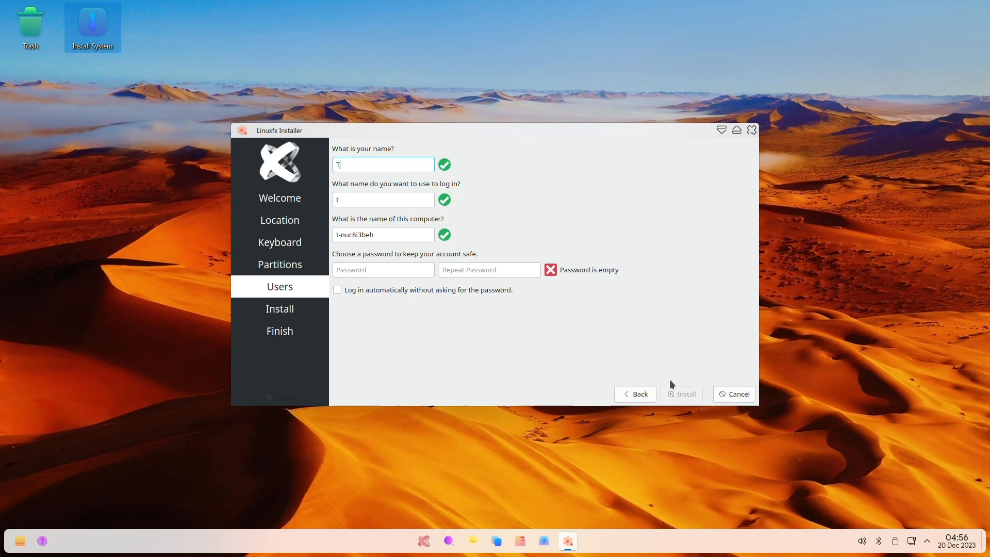
# Fill in the techl account names and password, then begin installing Linuxfx.
pyautogui.write('ech')
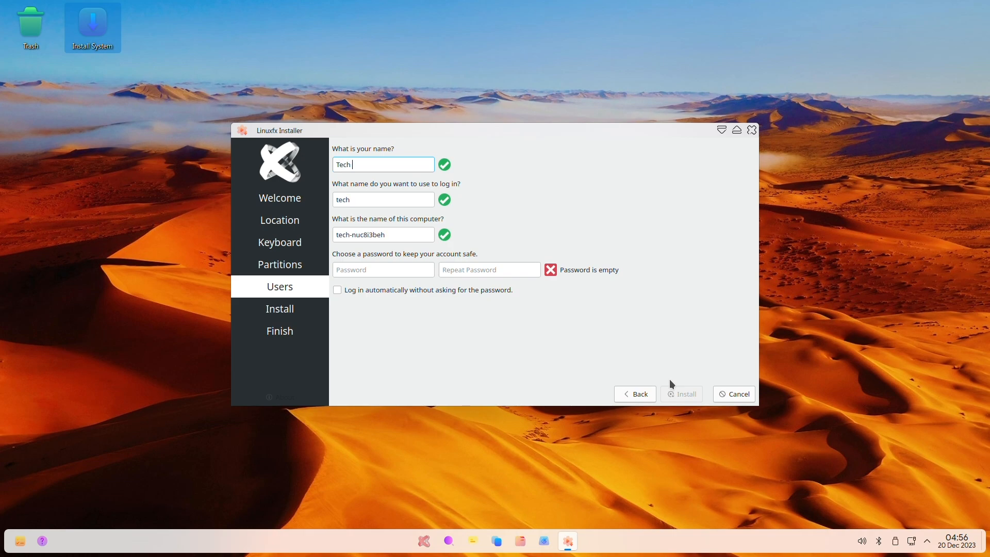
pyautogui.write('Labs')
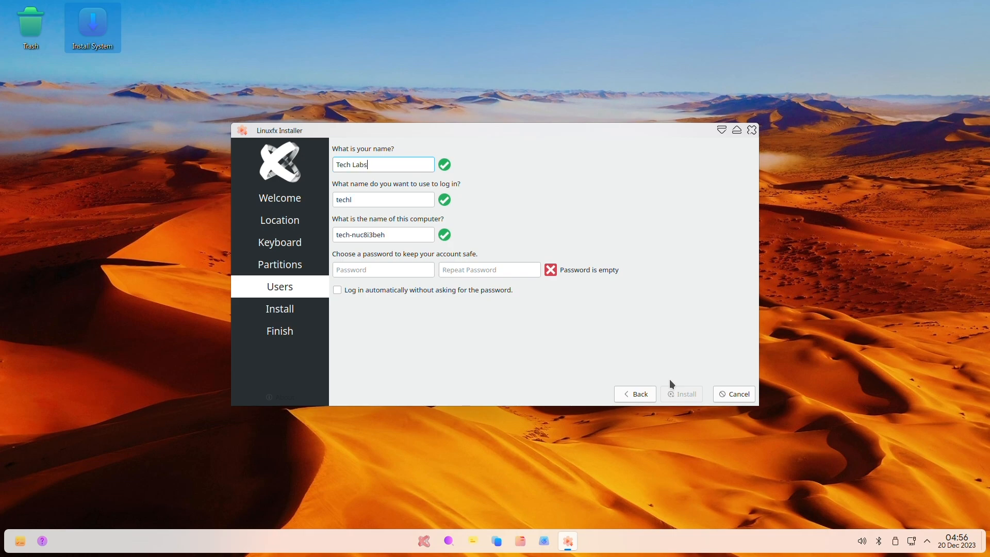
pyautogui.click(383, 270)
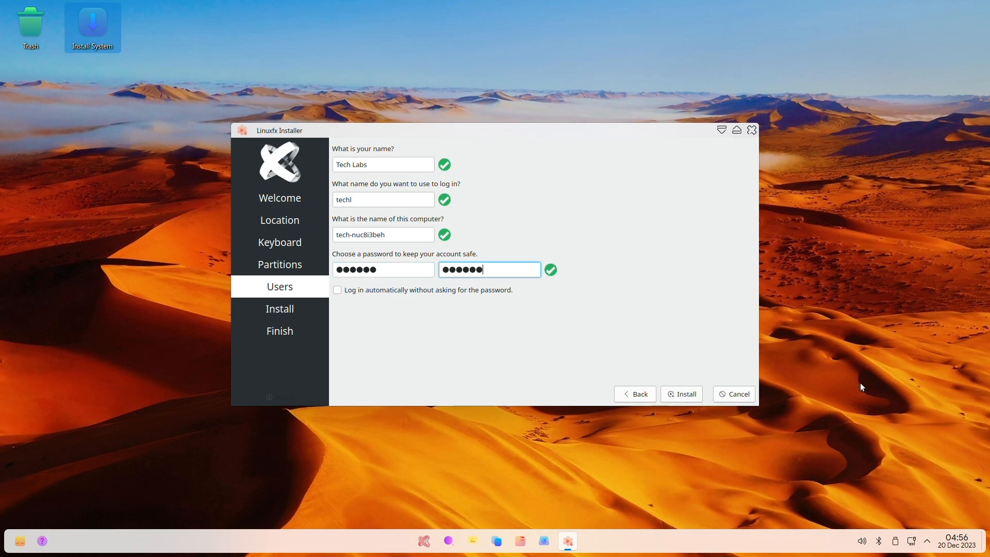
pyautogui.click(680, 394)
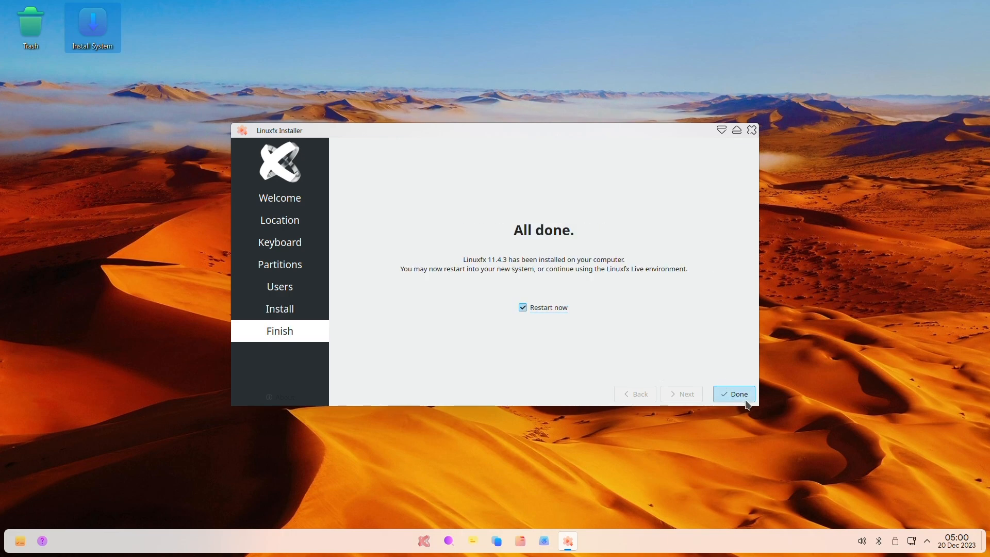
# Restart into the installed system and log in to the techl account.
pyautogui.click(733, 393)
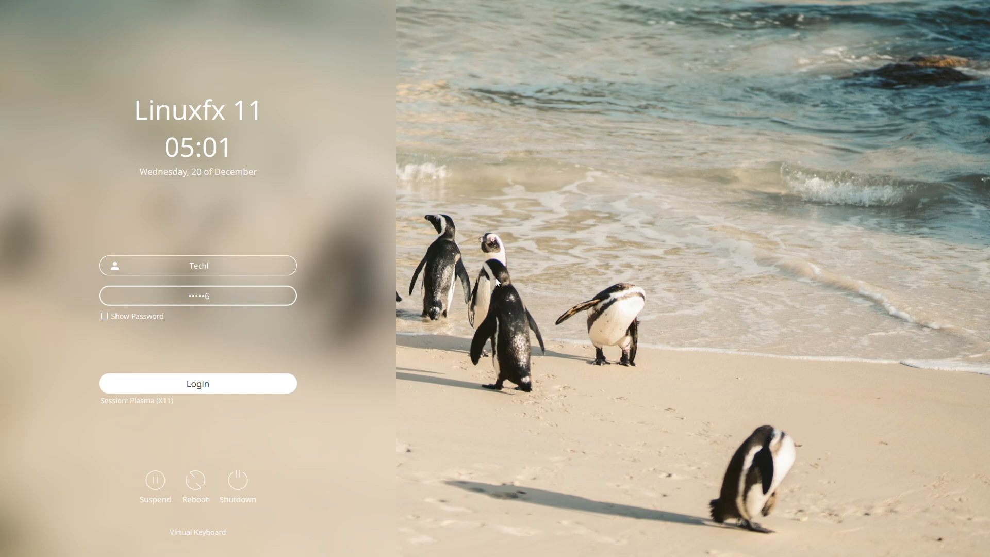
pyautogui.click(197, 383)
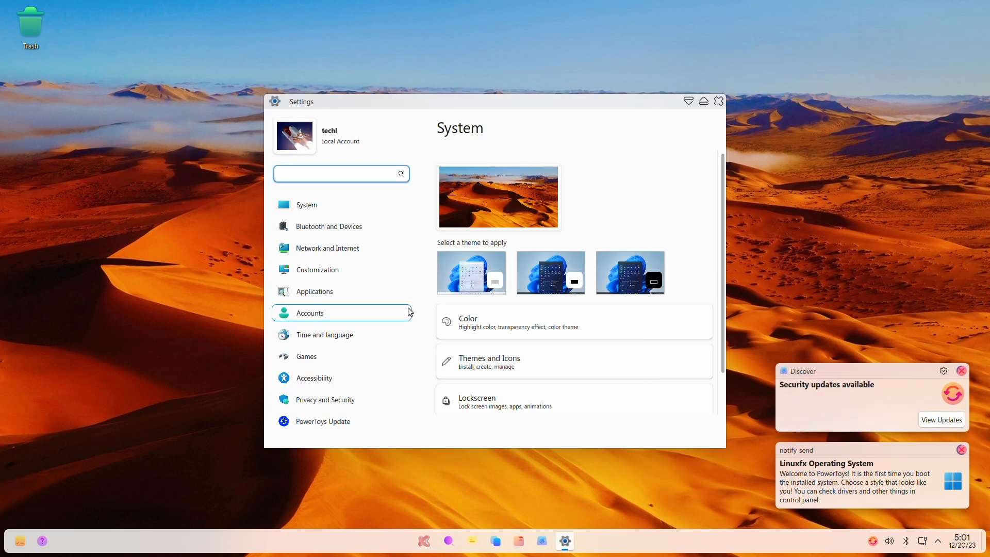
# Open System specifications from the account card and scroll through device and PowerToys details.
pyautogui.click(306, 204)
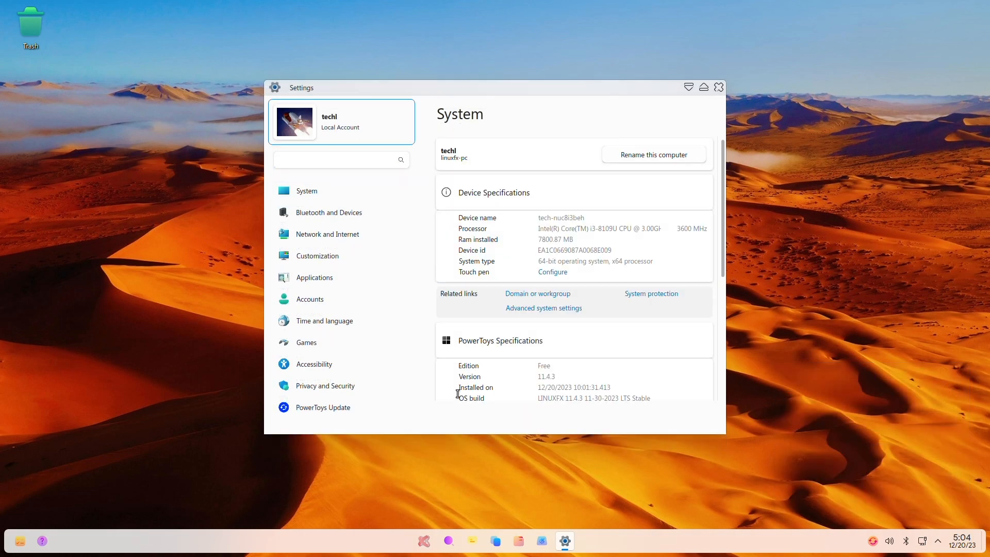
pyautogui.moveTo(573, 240)
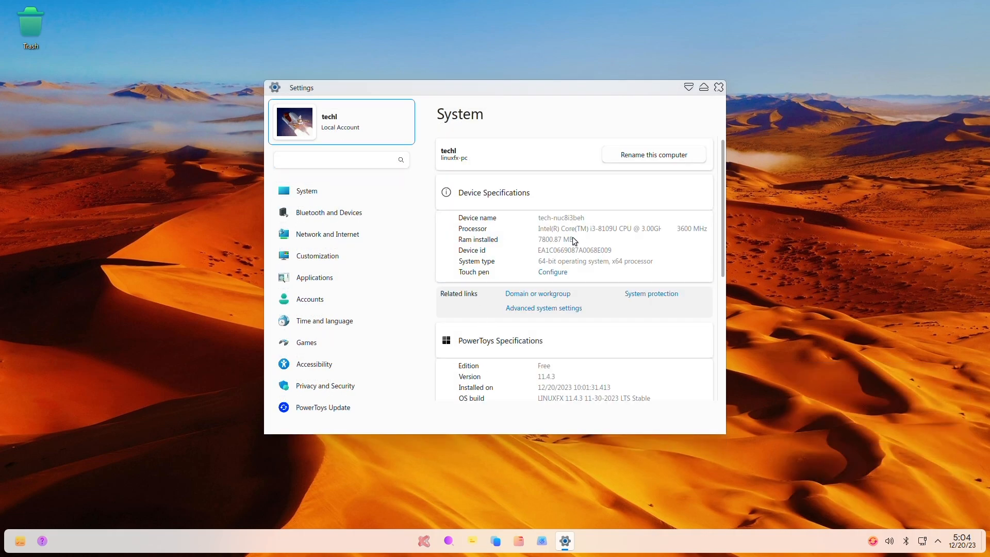
pyautogui.moveTo(699, 314)
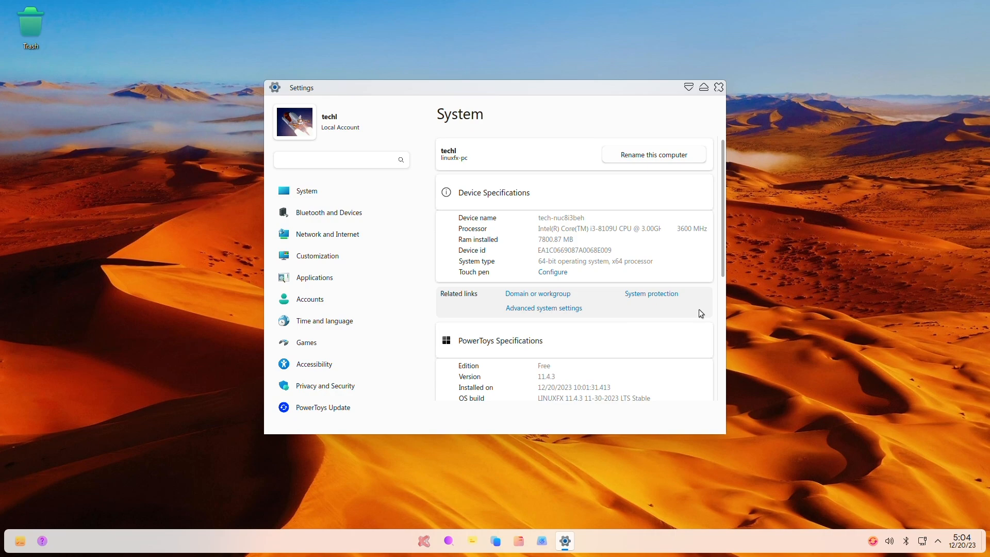
pyautogui.scroll(-3)
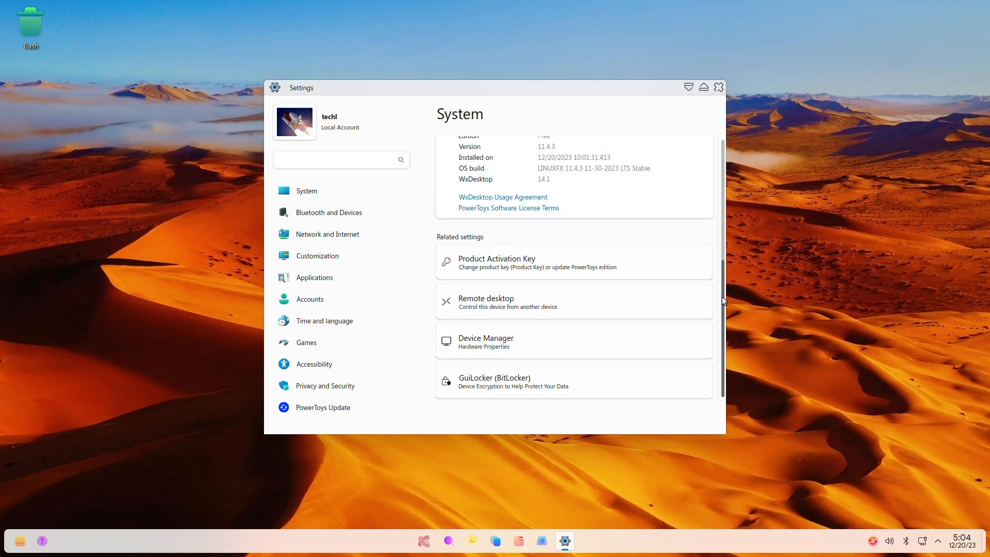
pyautogui.scroll(3)
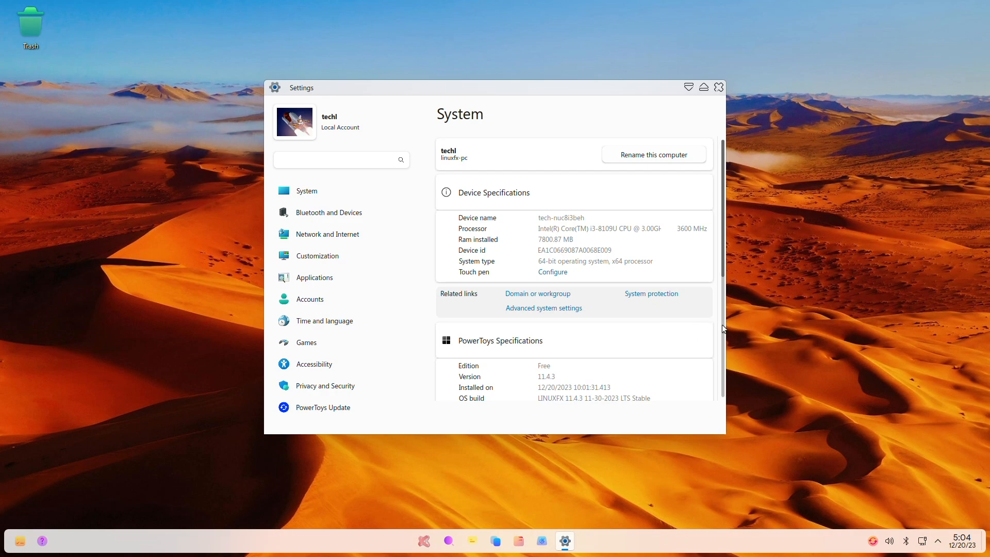
pyautogui.scroll(-3)
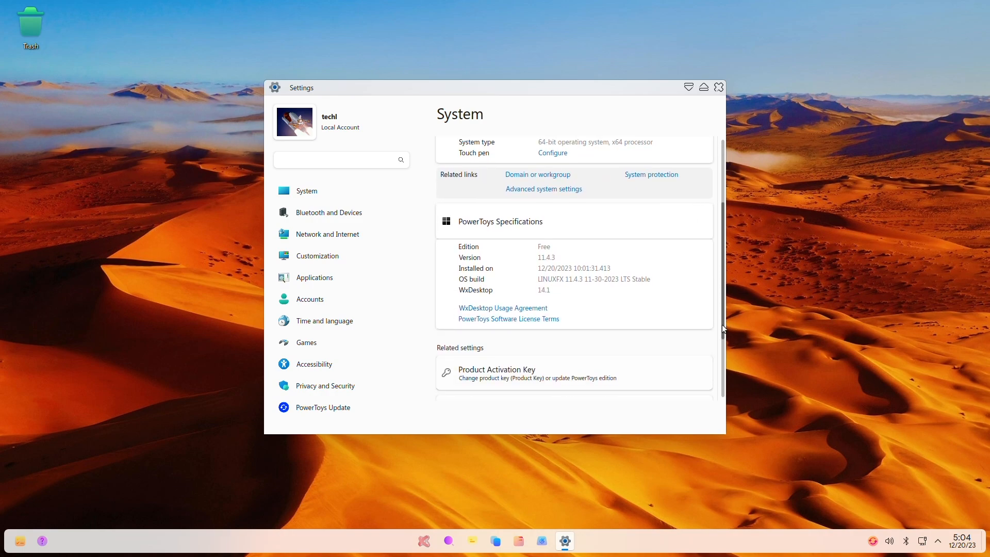